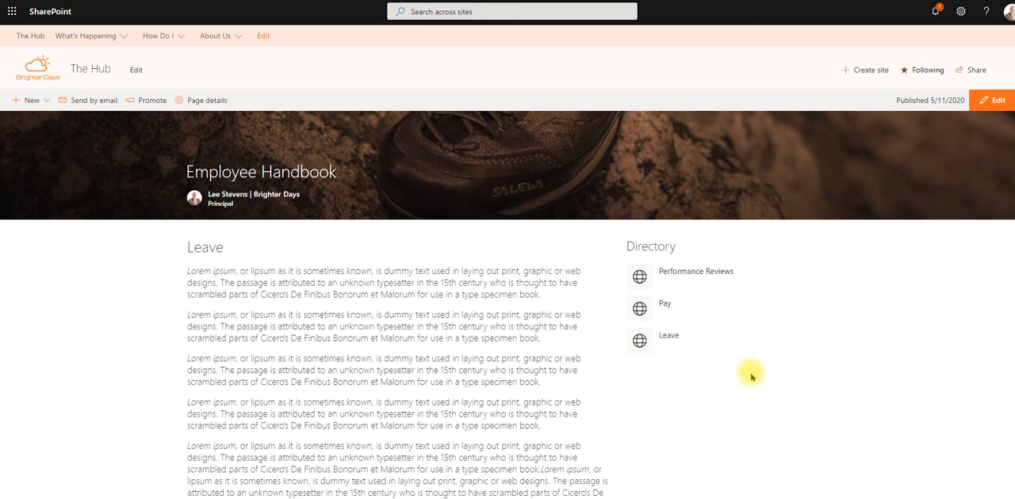
Scroll through the Employee Handbook page and switch it into edit mode.
scroll("down", 3)
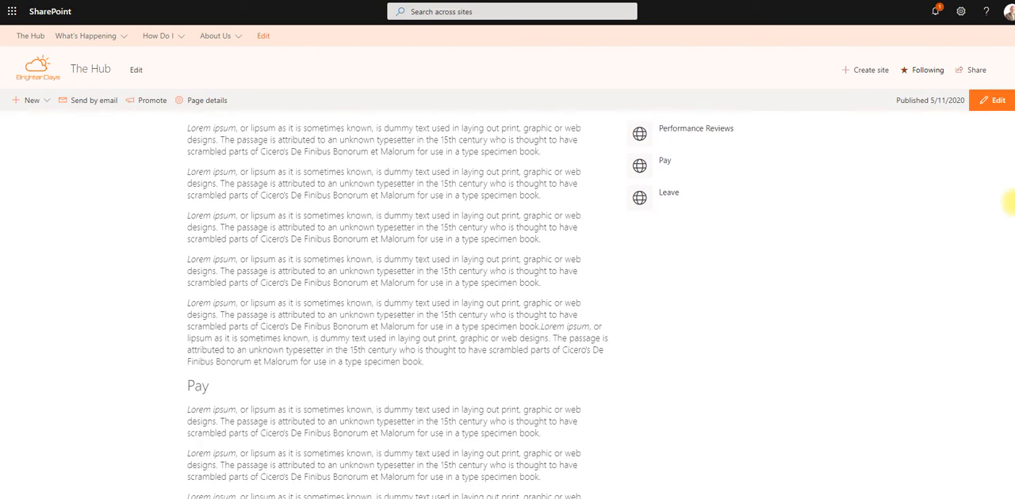
scroll("down", 3)
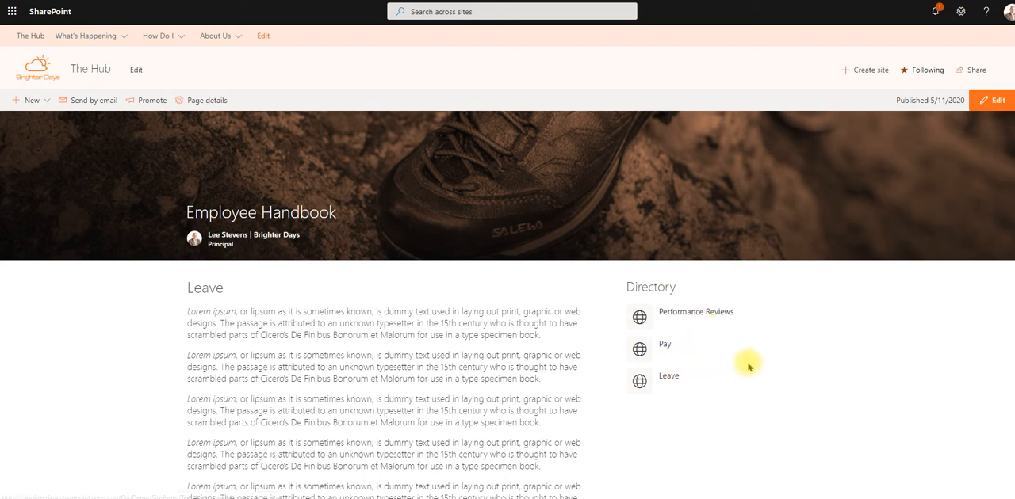
scroll("down", 3)
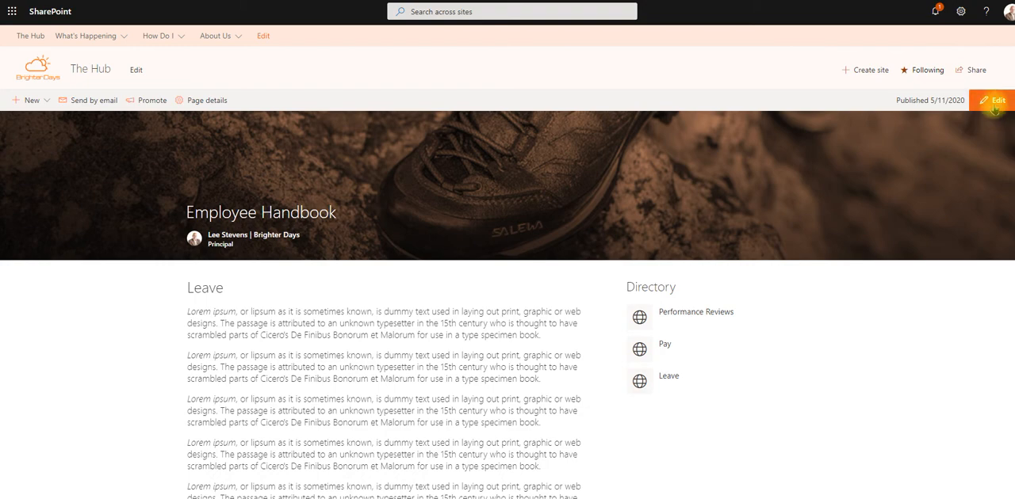
left_click(992, 100)
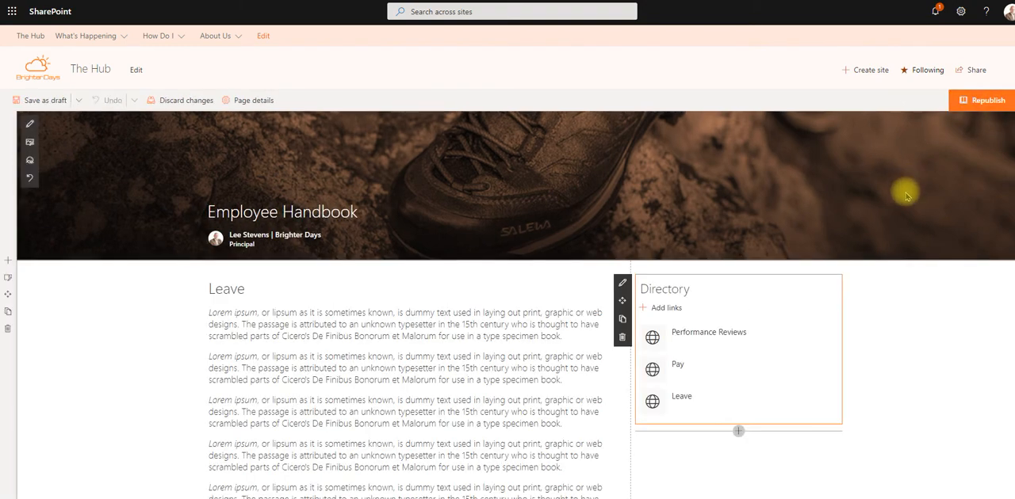
Add a new 'Internal Vacancies' line after the last paragraph of the body text.
scroll("down", 3)
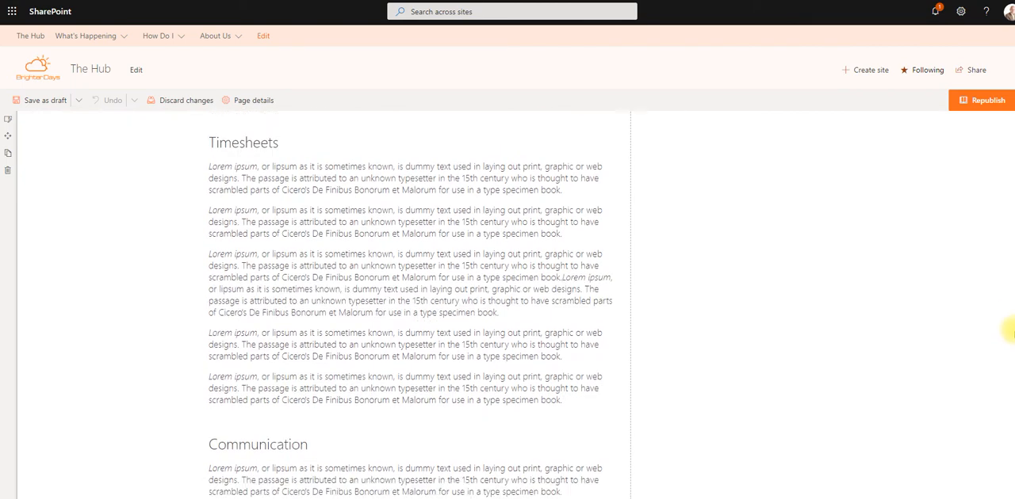
scroll("down", 3)
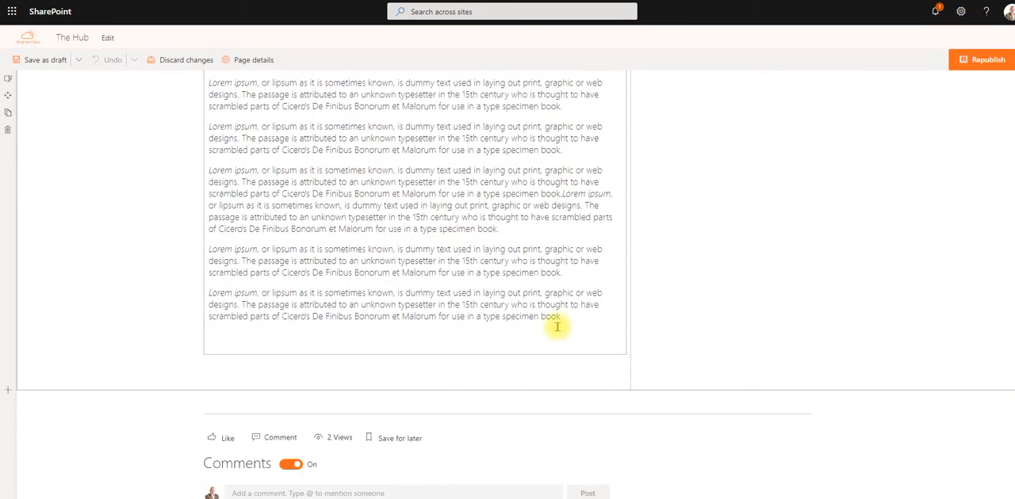
left_click(557, 317)
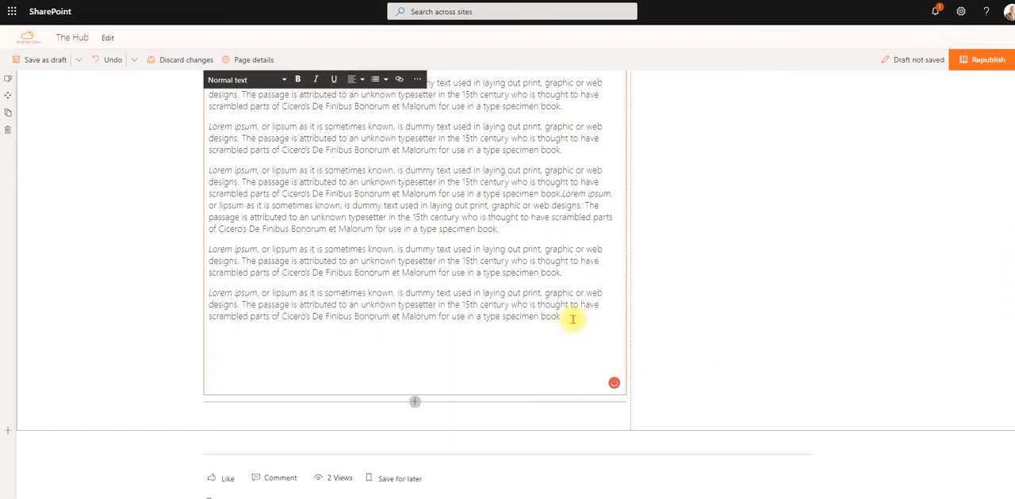
type("Internal Va")
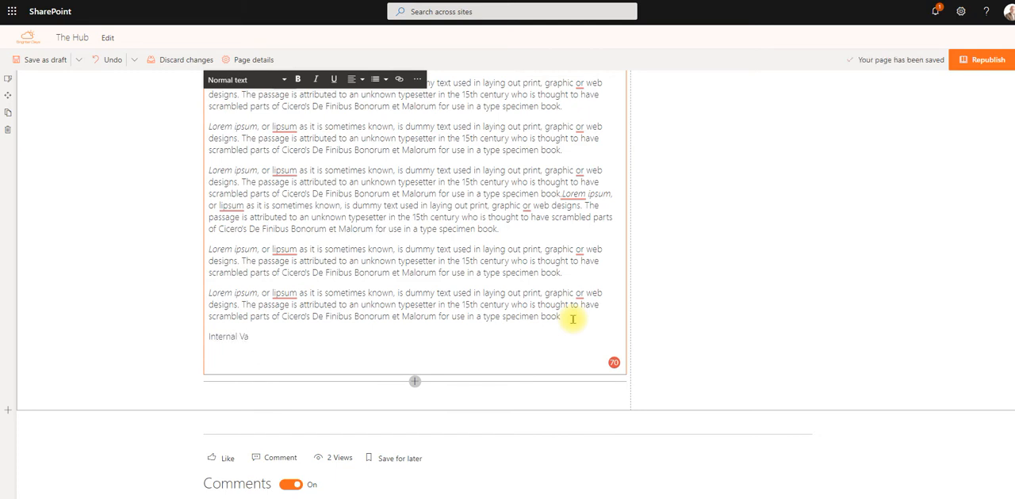
type("cancies")
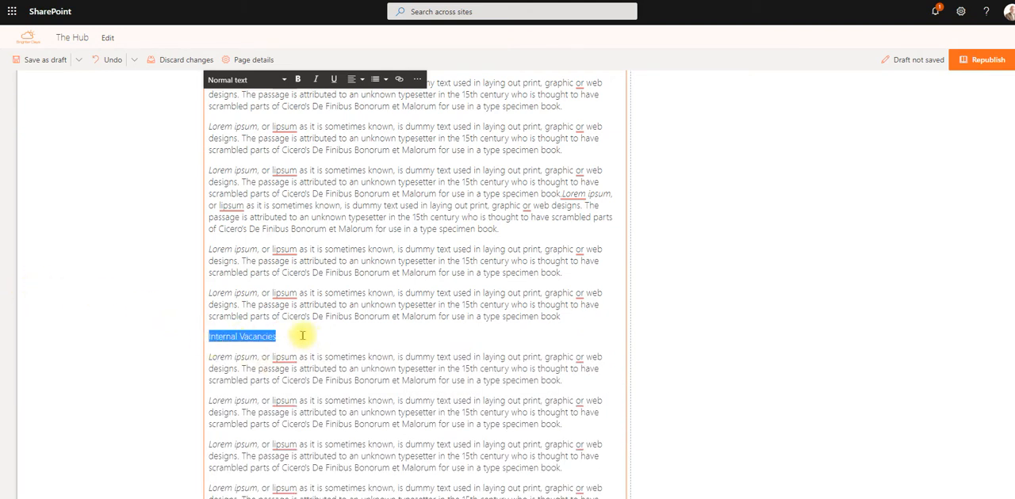
Apply the Heading 2 style to the 'Internal Vacancies' line.
left_click(281, 336)
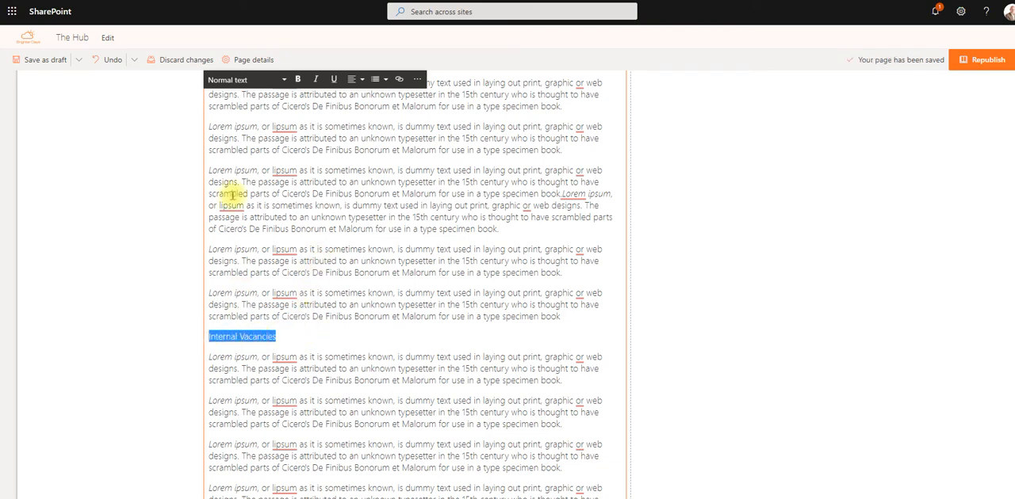
left_click(246, 79)
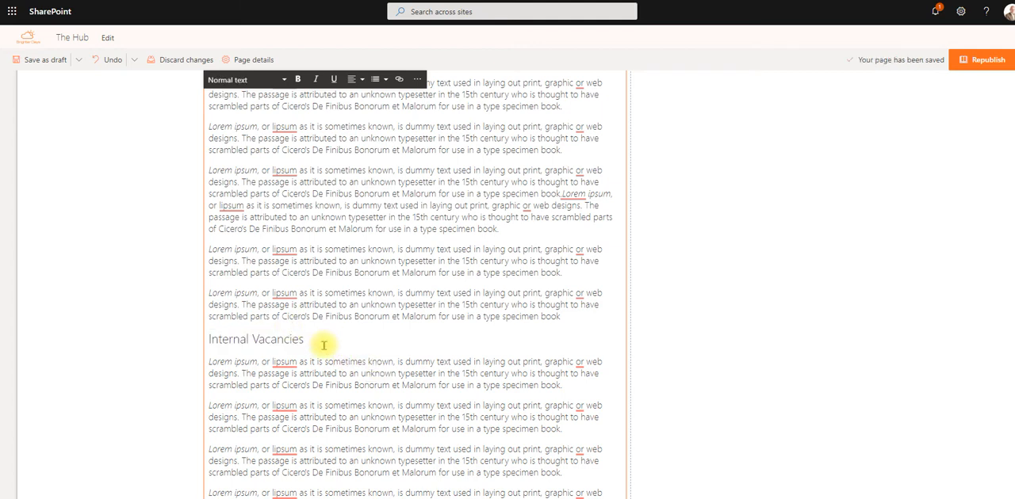
mouse_move(337, 353)
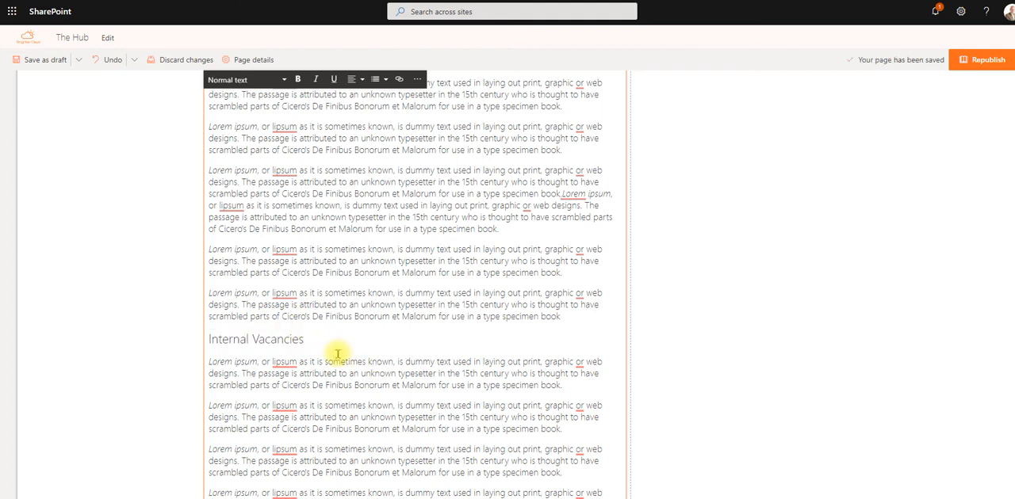
mouse_move(750, 262)
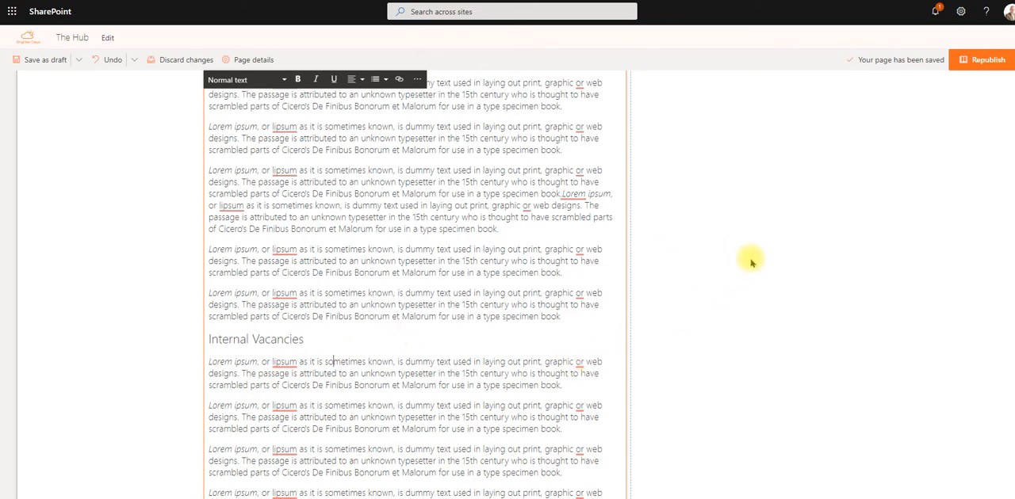
Republish the page and copy the Internal Vacancies heading's anchor link address.
left_click(986, 59)
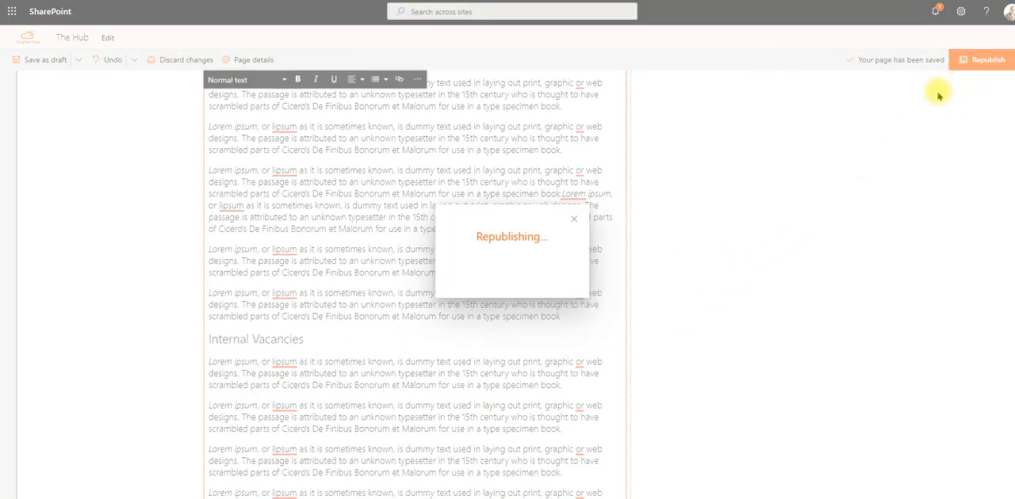
left_click(987, 60)
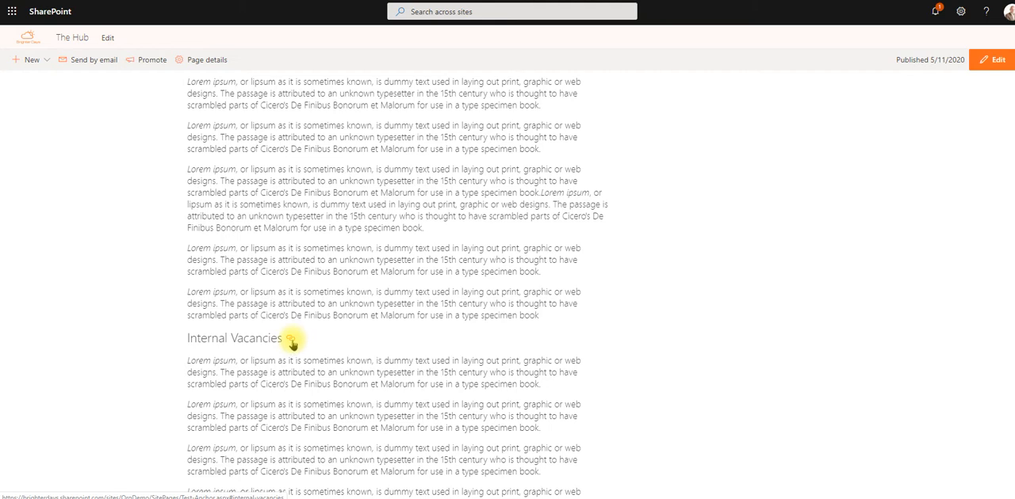
right_click(291, 338)
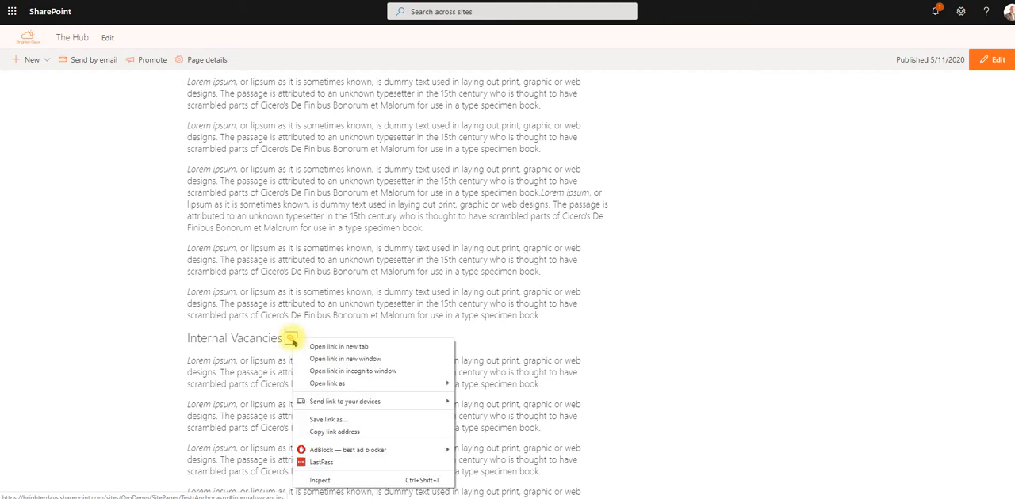
mouse_move(333, 432)
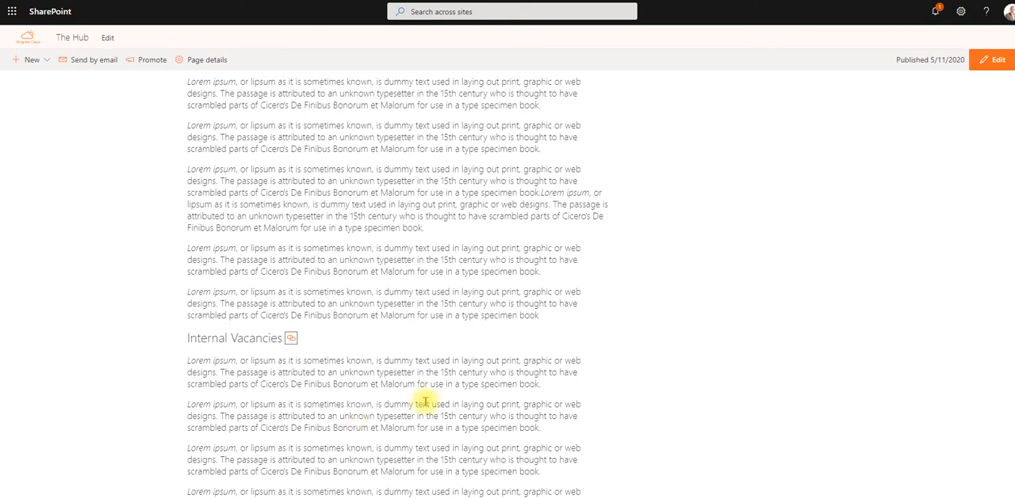
mouse_move(940, 141)
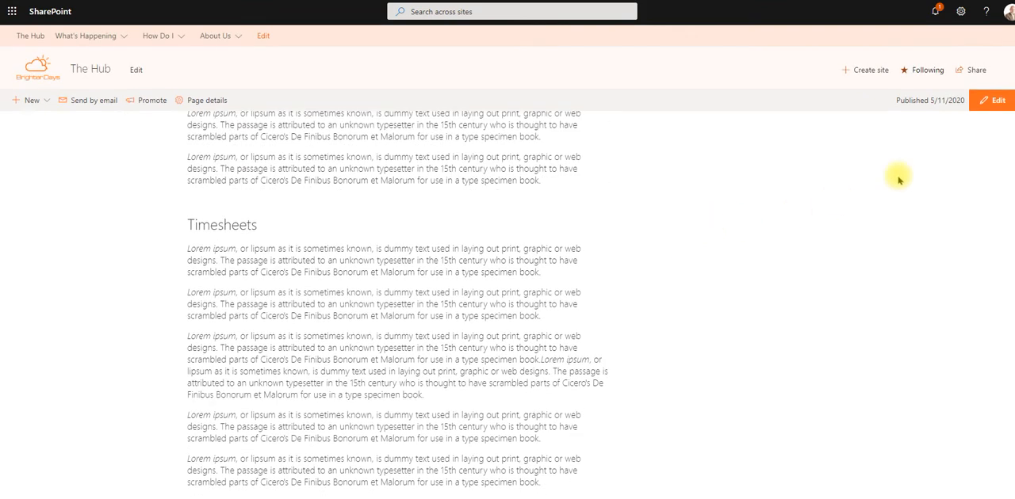
In edit mode, add a Directory link from the pasted Test-Anchor.aspx#internal-vacancies address.
left_click(992, 100)
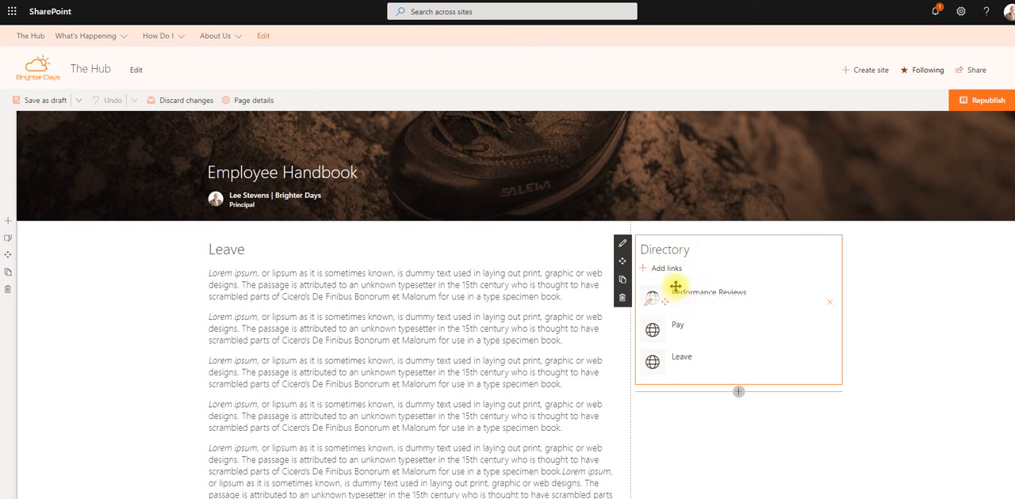
left_click(651, 299)
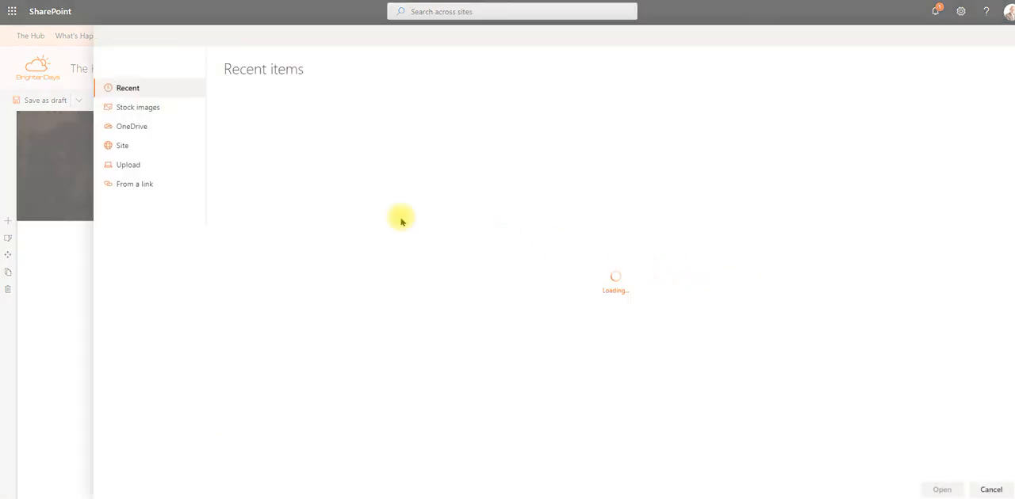
left_click(135, 184)
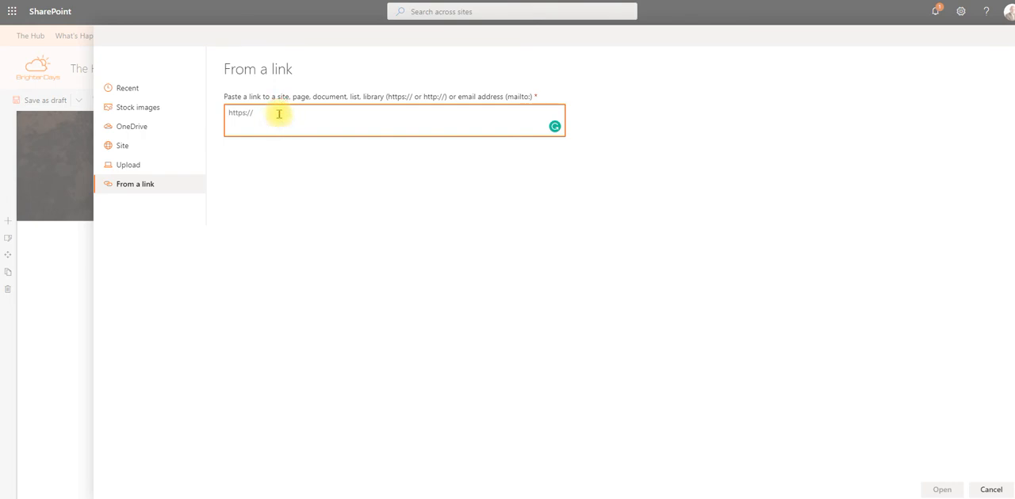
type("https://brighterdays.sharepoint.com/sites/OrgDemo/SitePages/Test-Anchor.aspx#internal-vacancies")
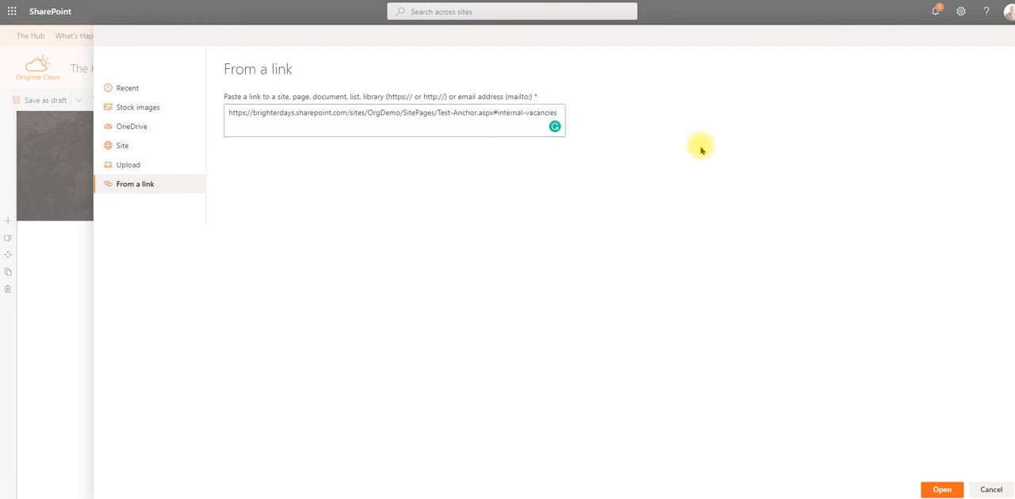
left_click(941, 489)
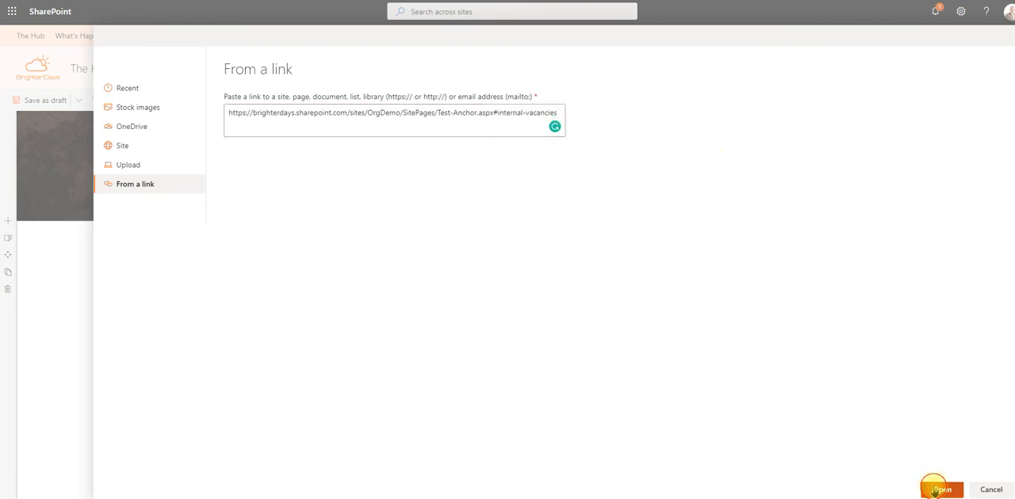
Give the new Directory link an icon thumbnail and the title 'Internal Vacancies'.
left_click(940, 489)
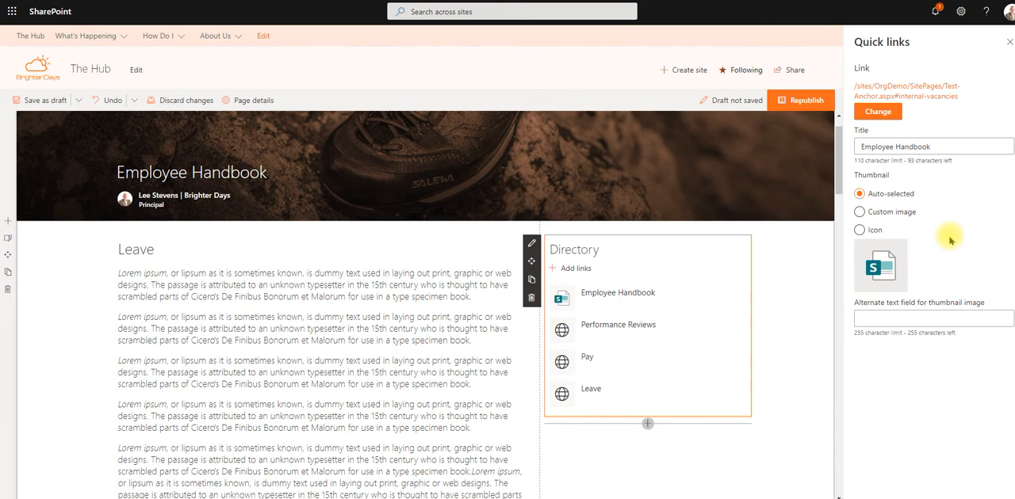
left_click(858, 229)
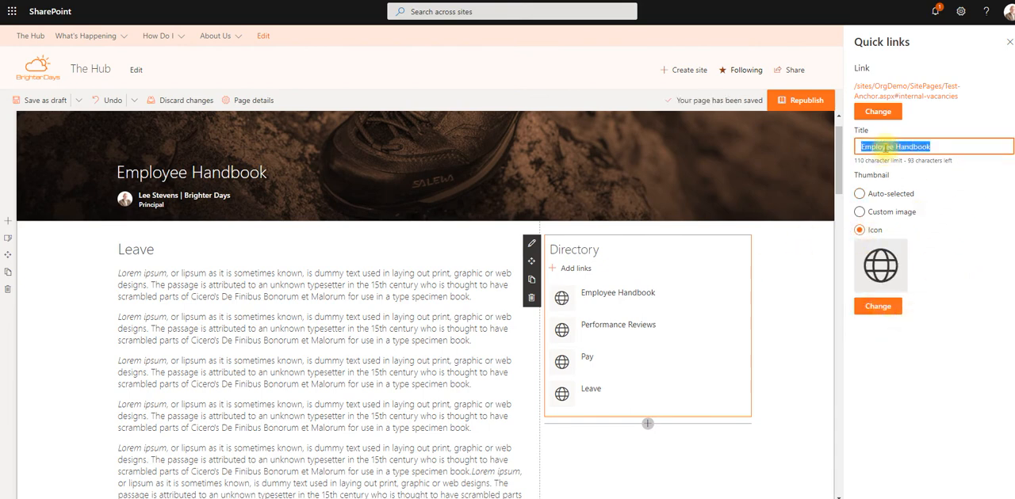
type("In")
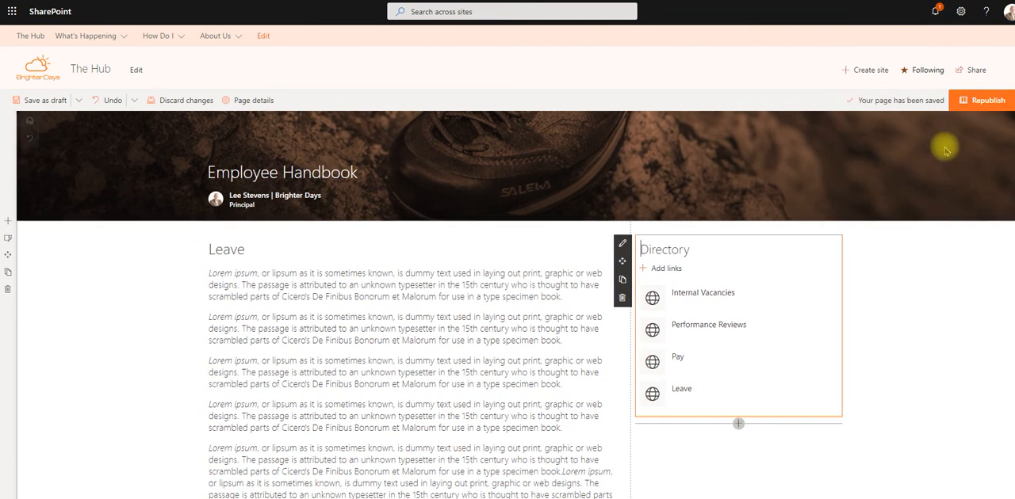
Republish the page and test the Directory's Internal Vacancies link to the section.
left_click(987, 100)
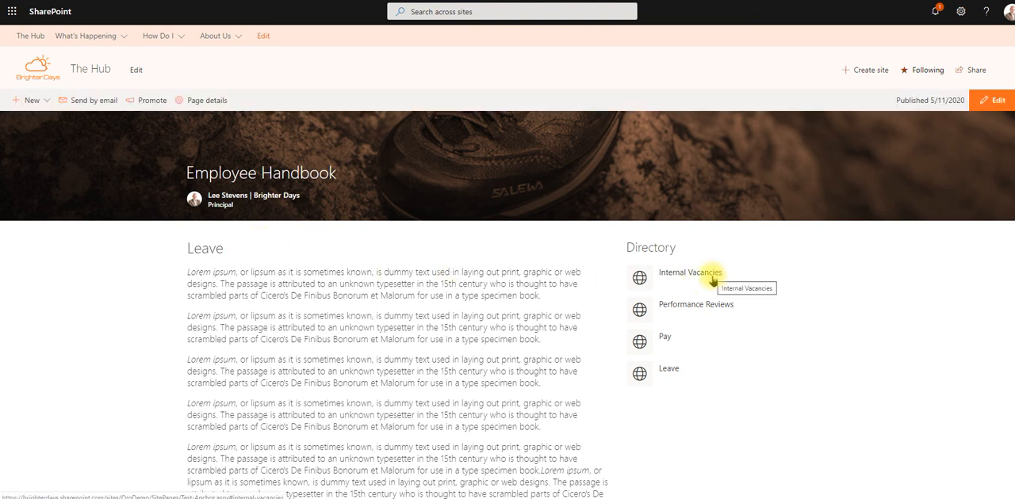
left_click(690, 272)
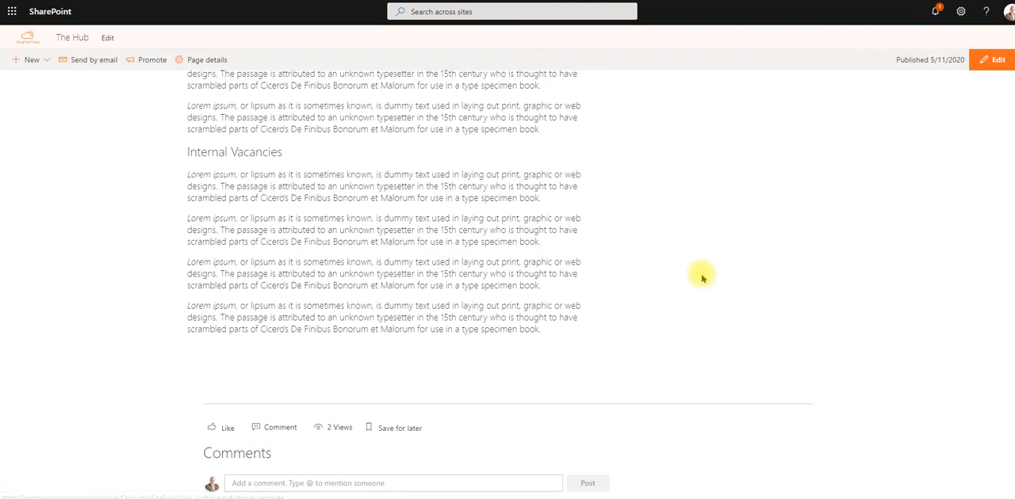
mouse_move(141, 156)
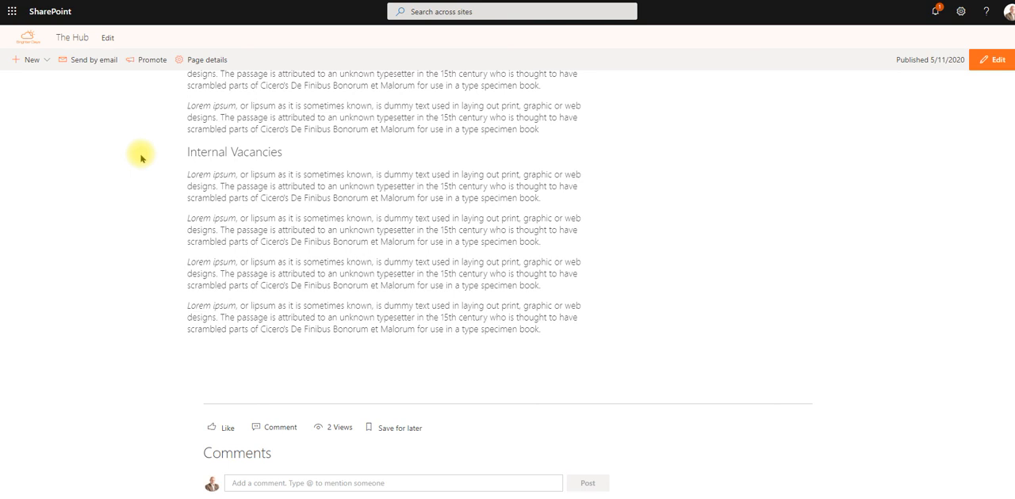